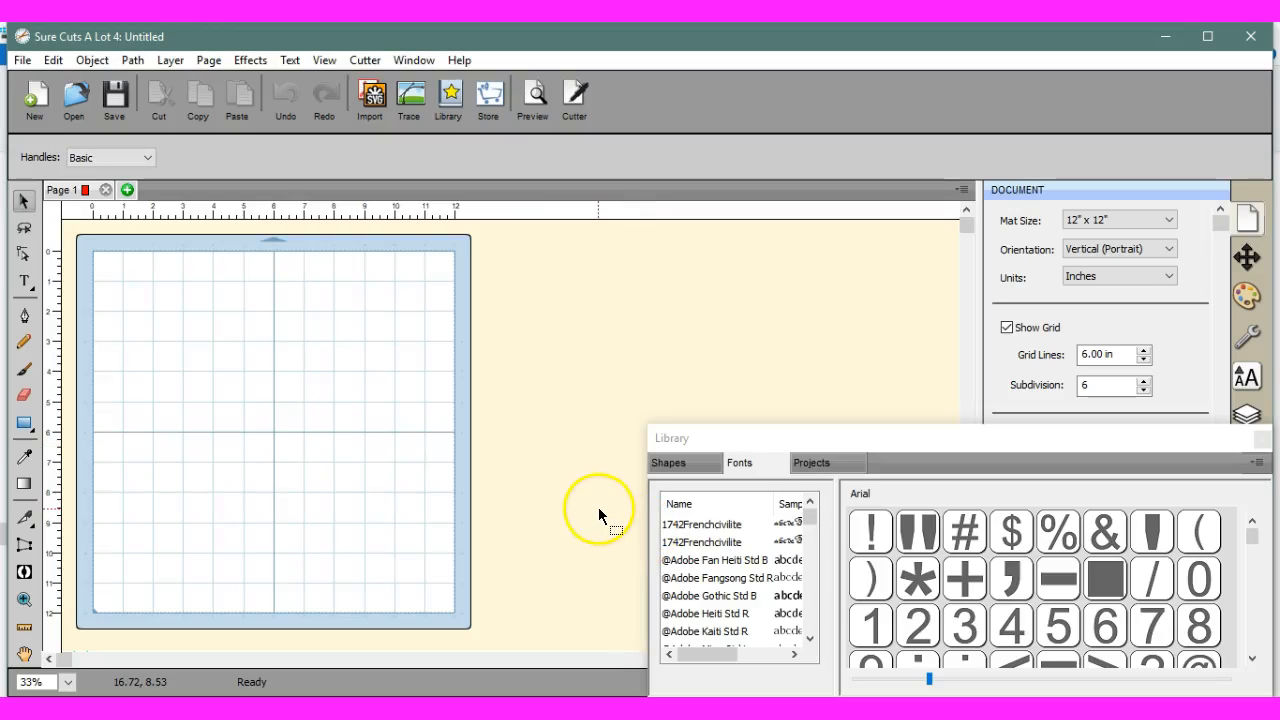
mouse_move(880, 445)
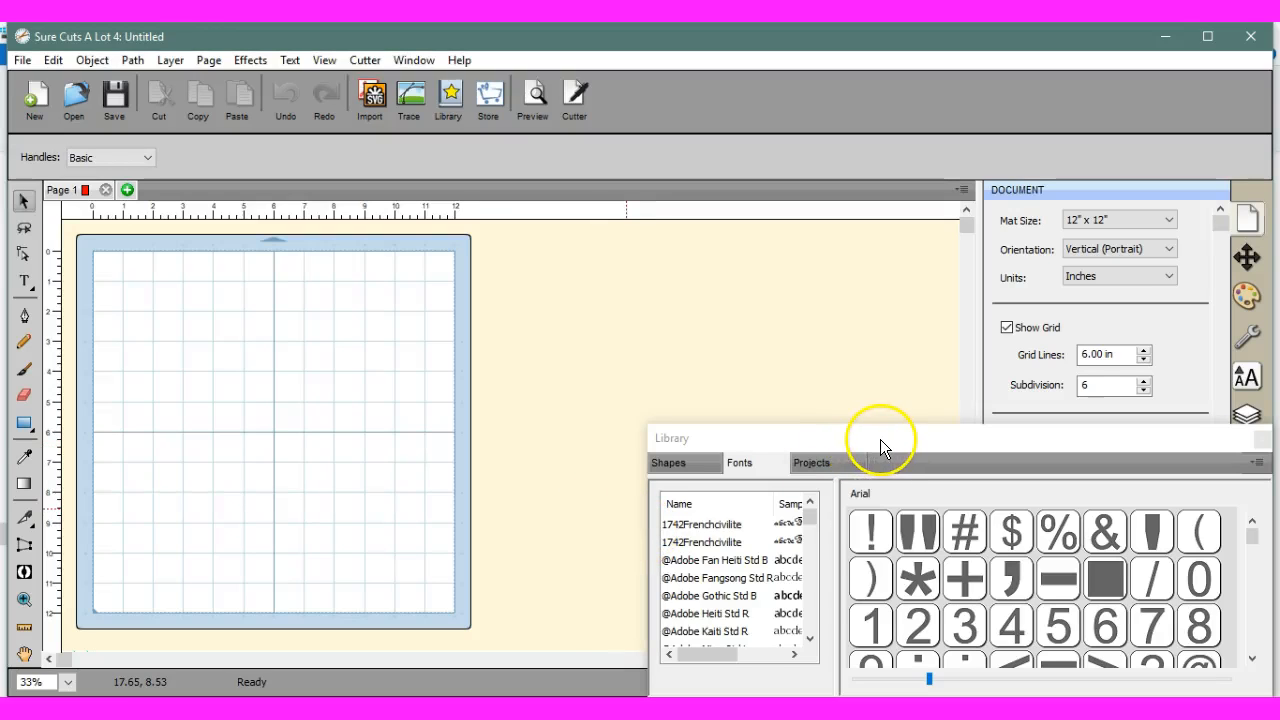
Preview both duplicate 1742Frenchcivilite entries in the Fonts library, then close the library.
left_click_drag(880, 437, 755, 414)
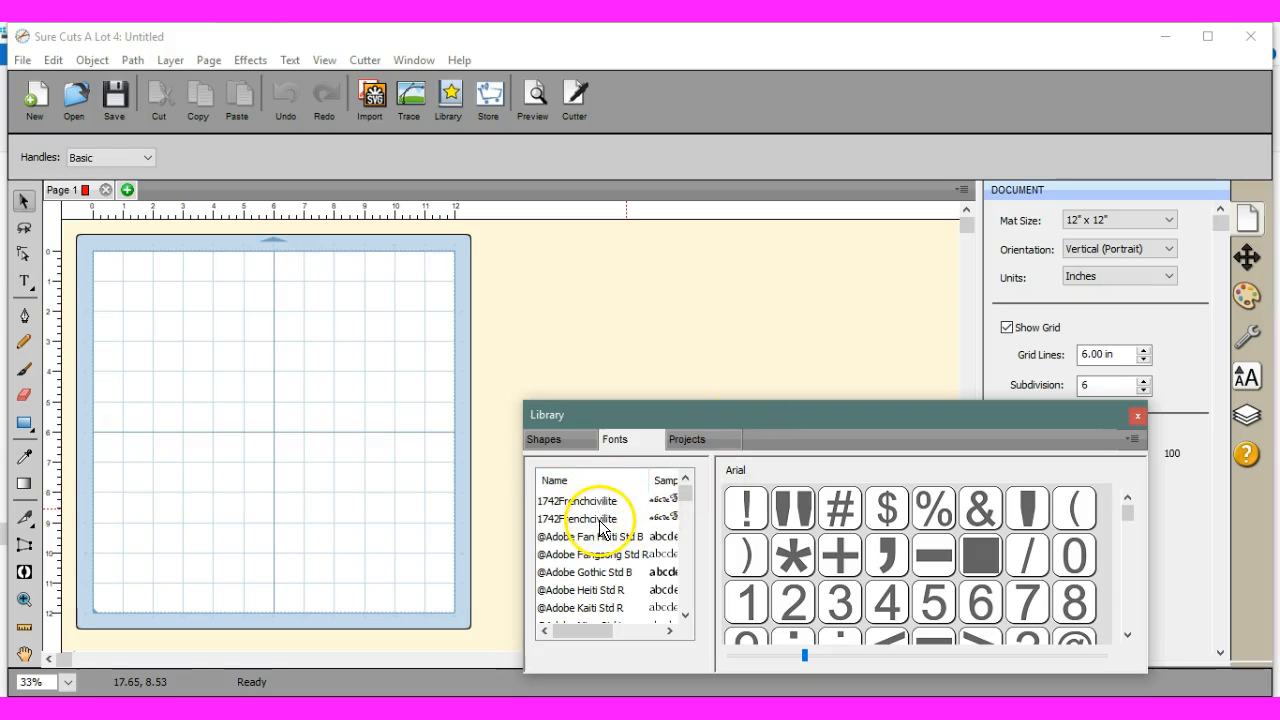
left_click(590, 518)
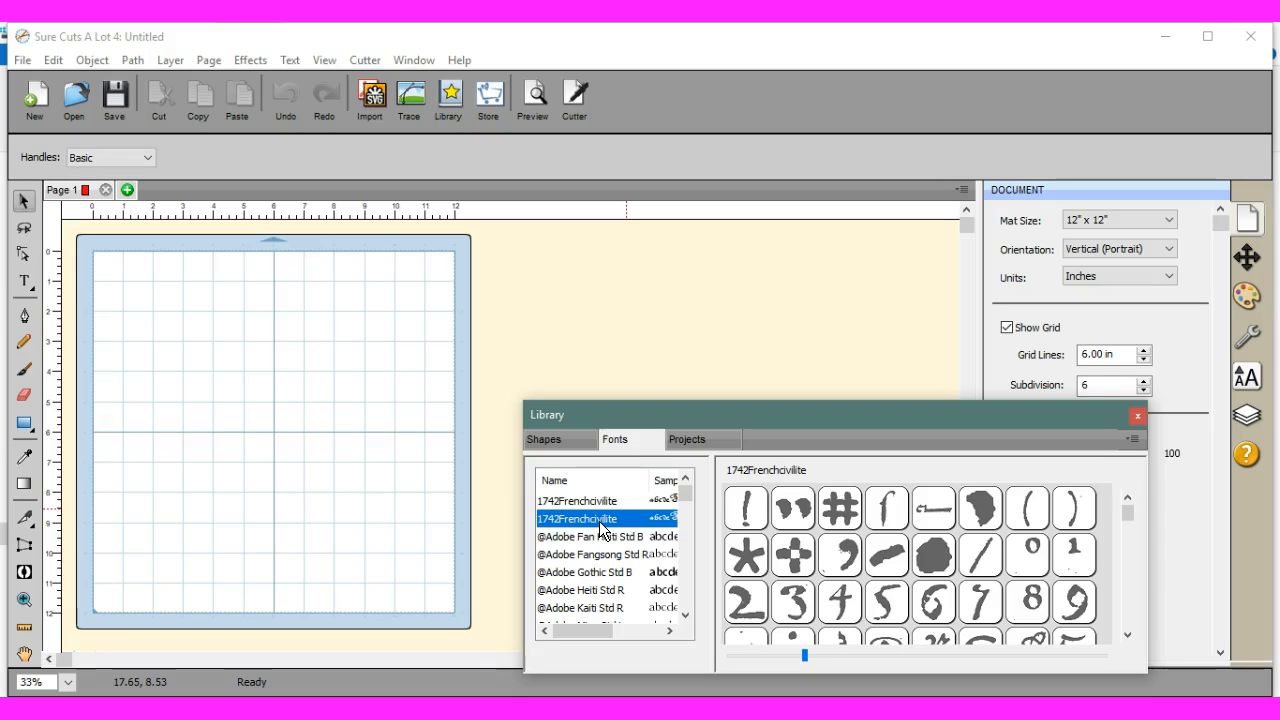
left_click(578, 501)
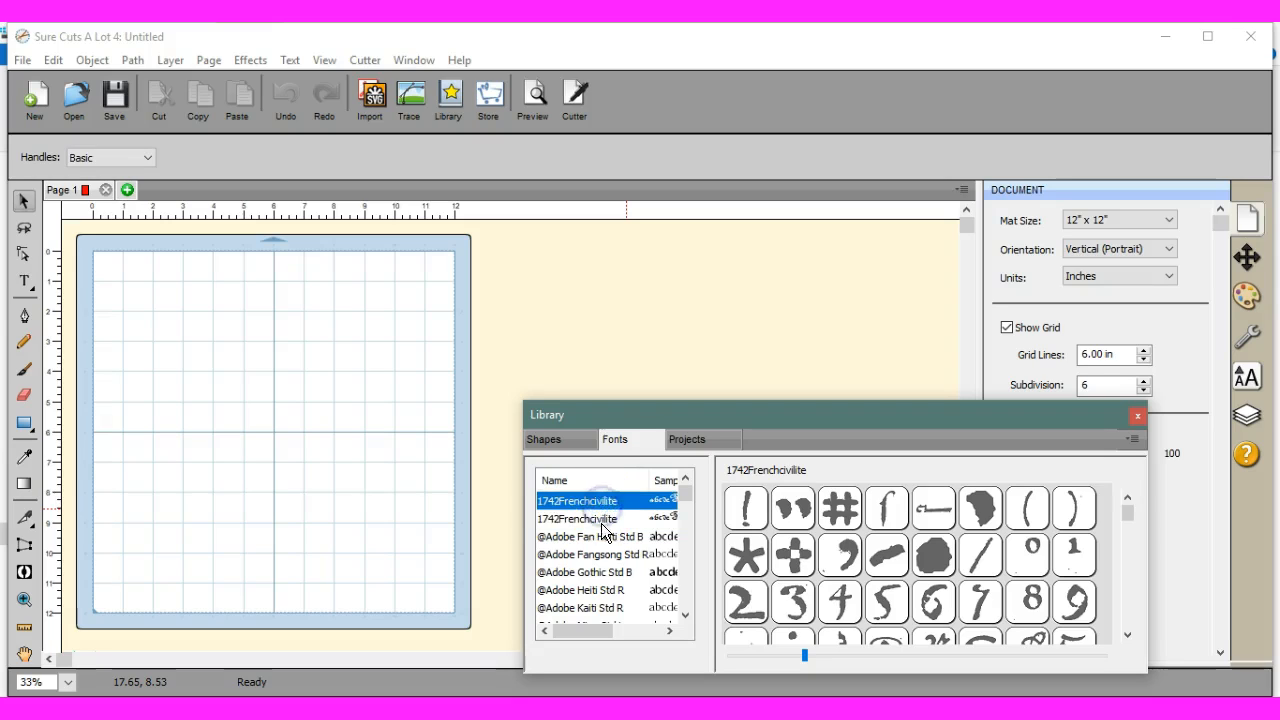
left_click(578, 518)
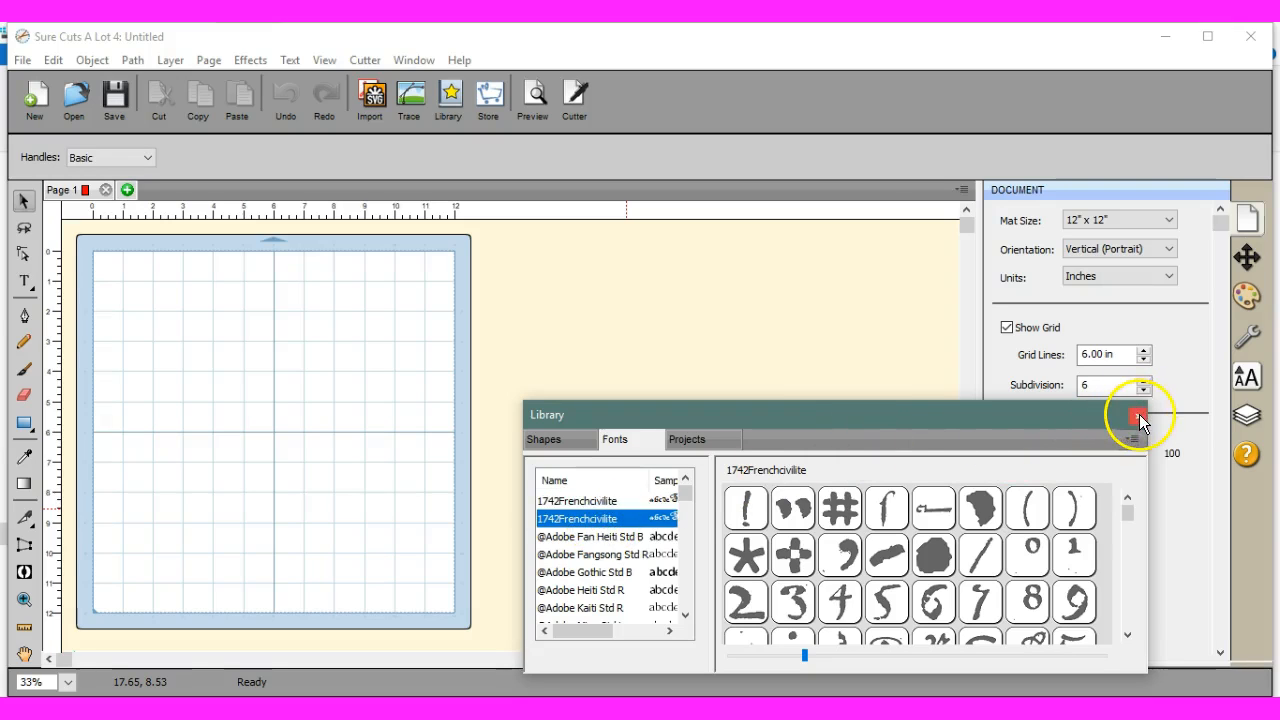
left_click(1138, 416)
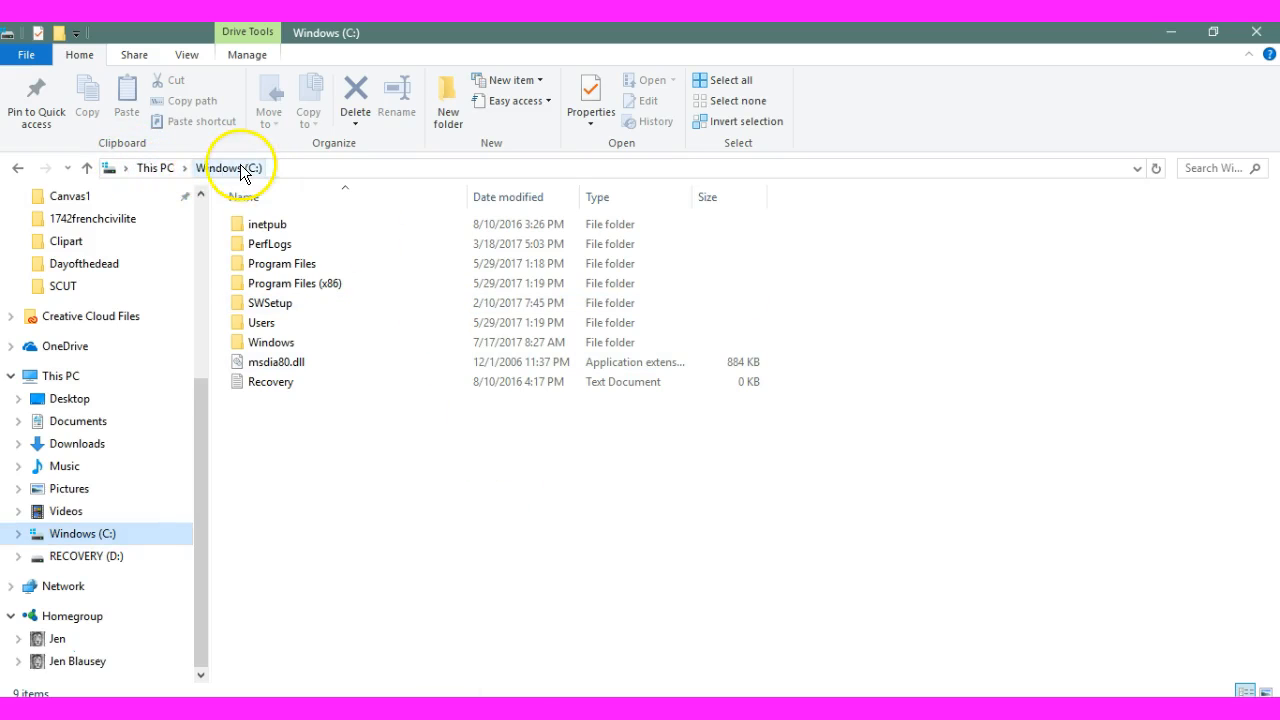
mouse_move(195, 185)
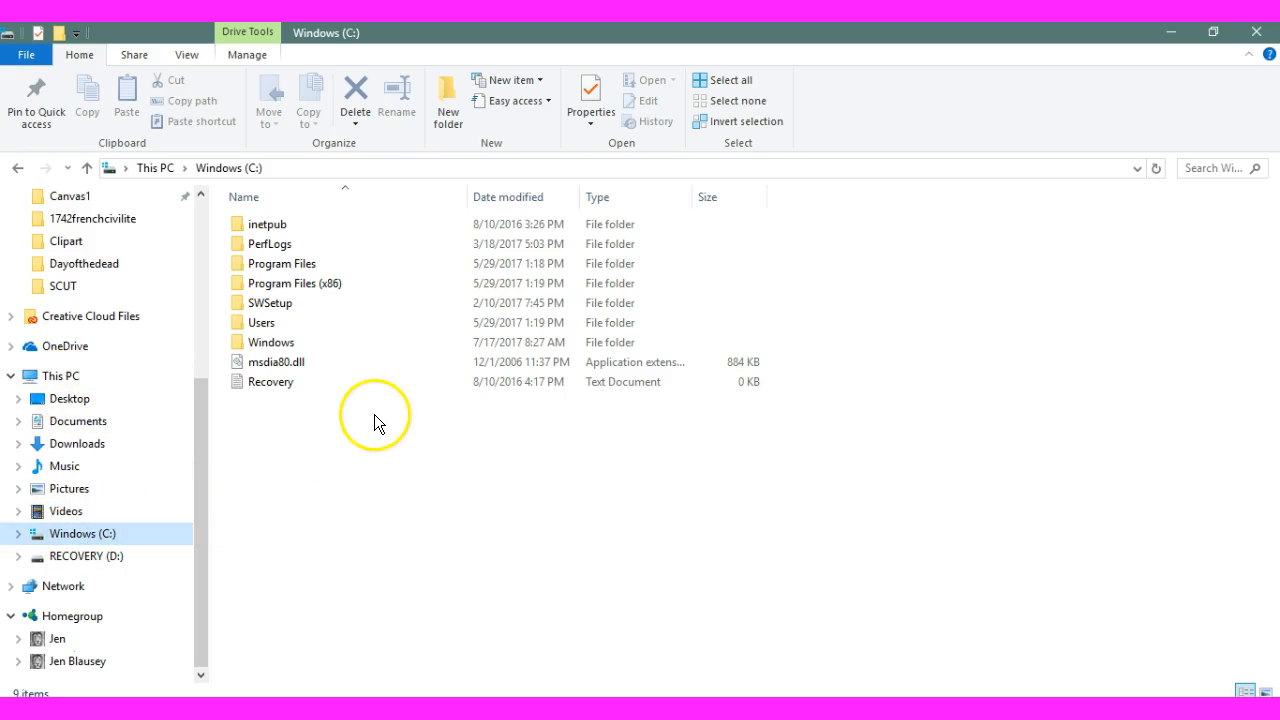
Open C:\Windows and then its Fonts folder in File Explorer.
left_click(270, 342)
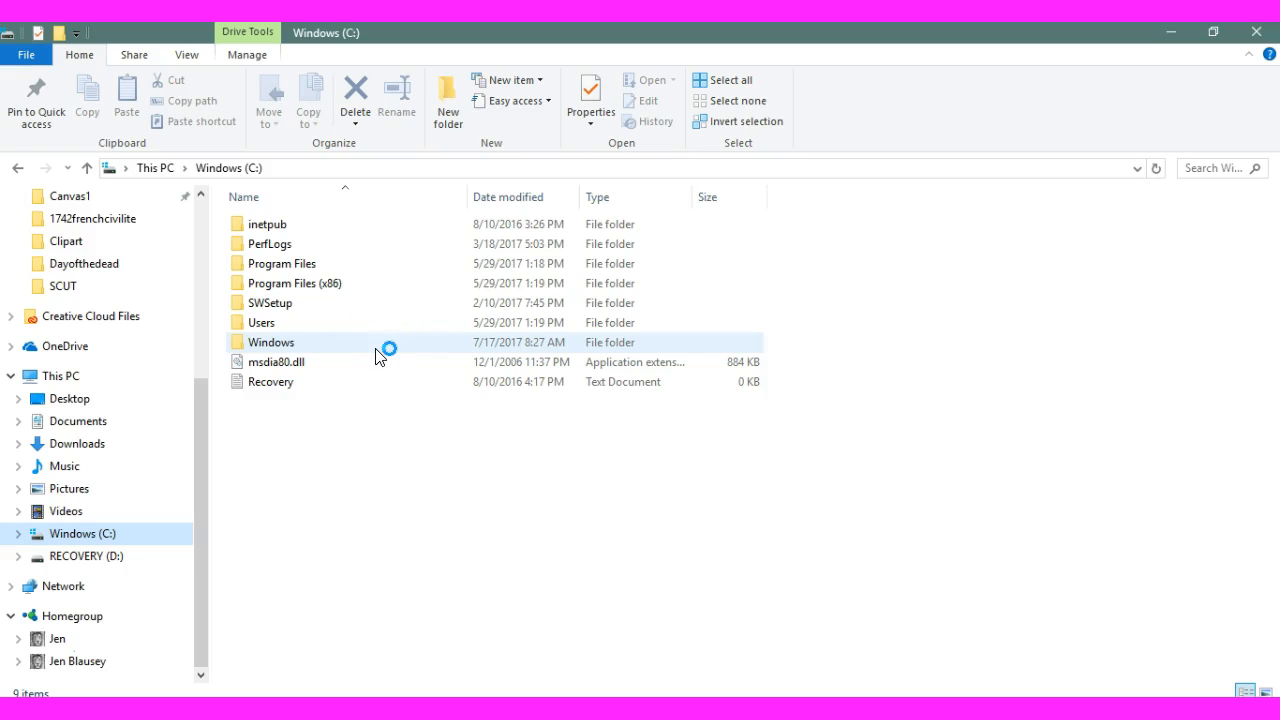
double_click(271, 342)
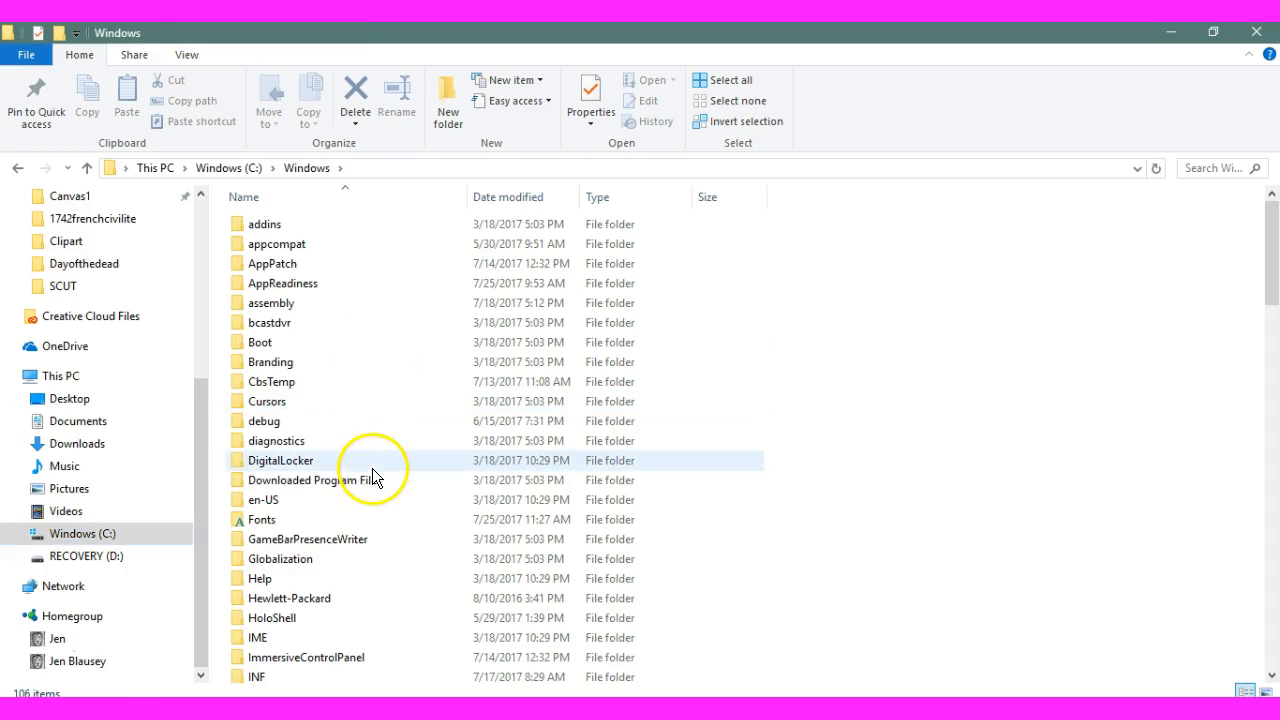
mouse_move(330, 519)
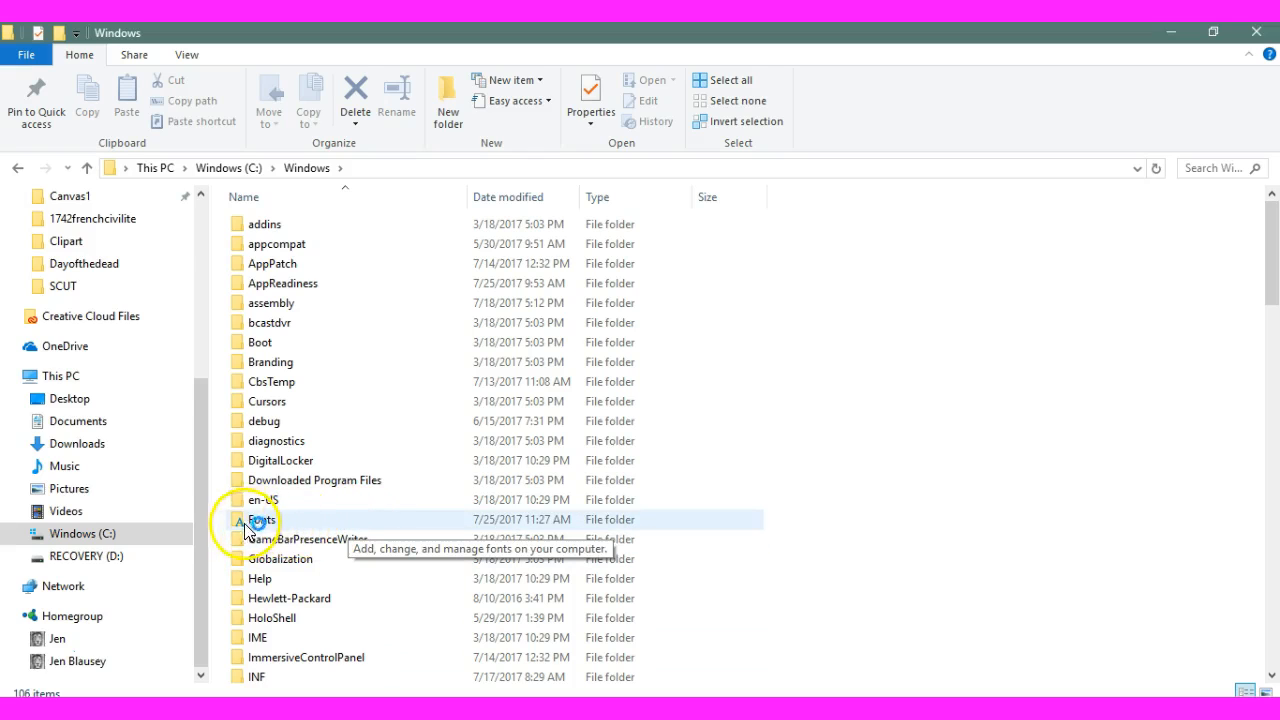
double_click(263, 519)
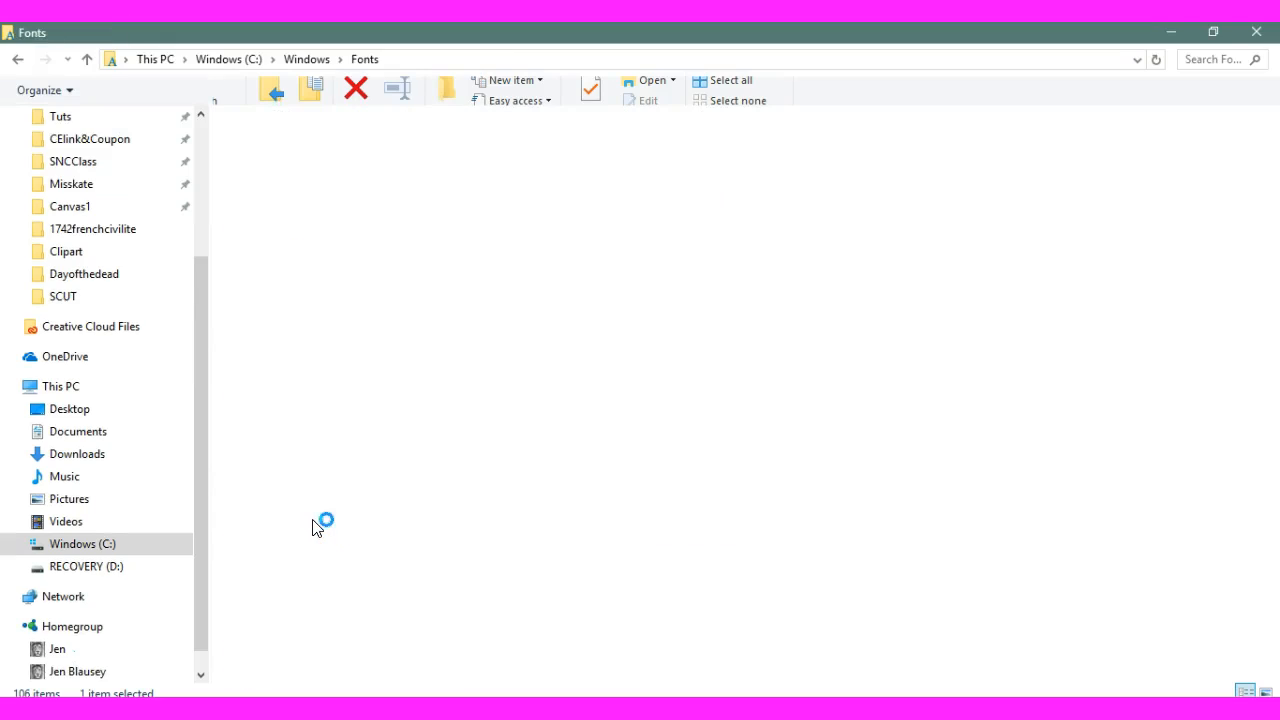
mouse_move(980, 302)
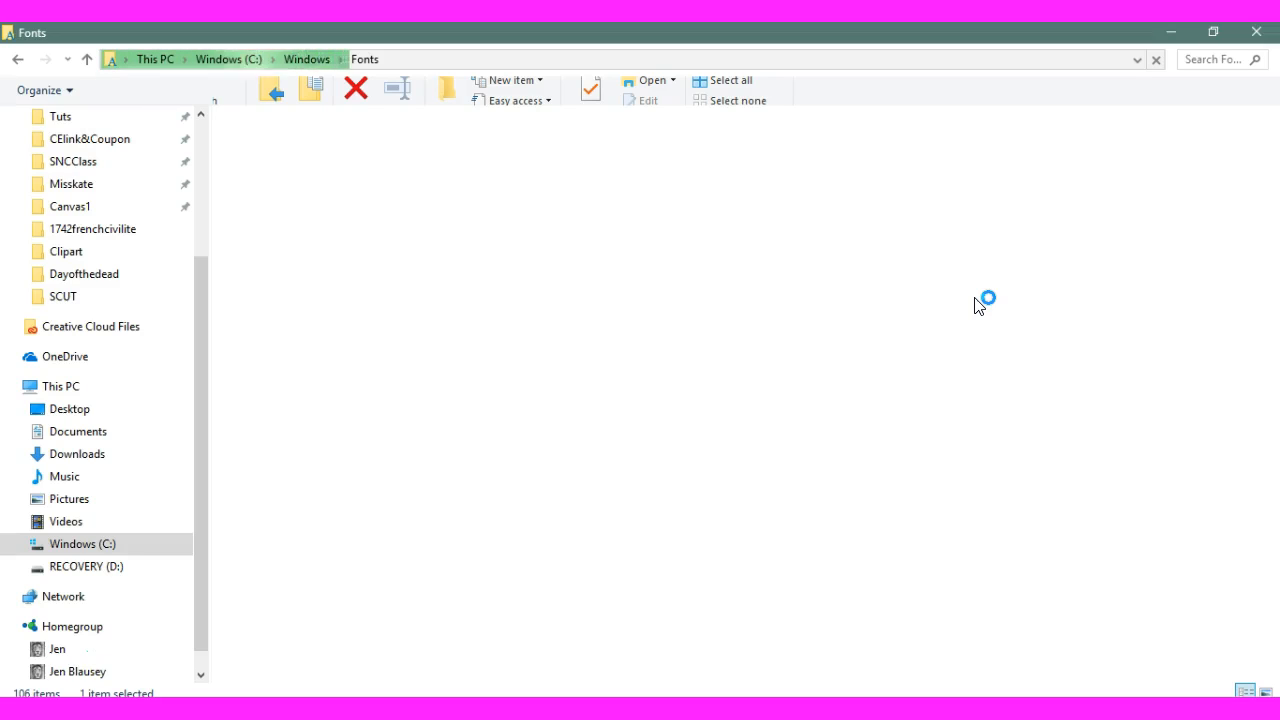
mouse_move(848, 432)
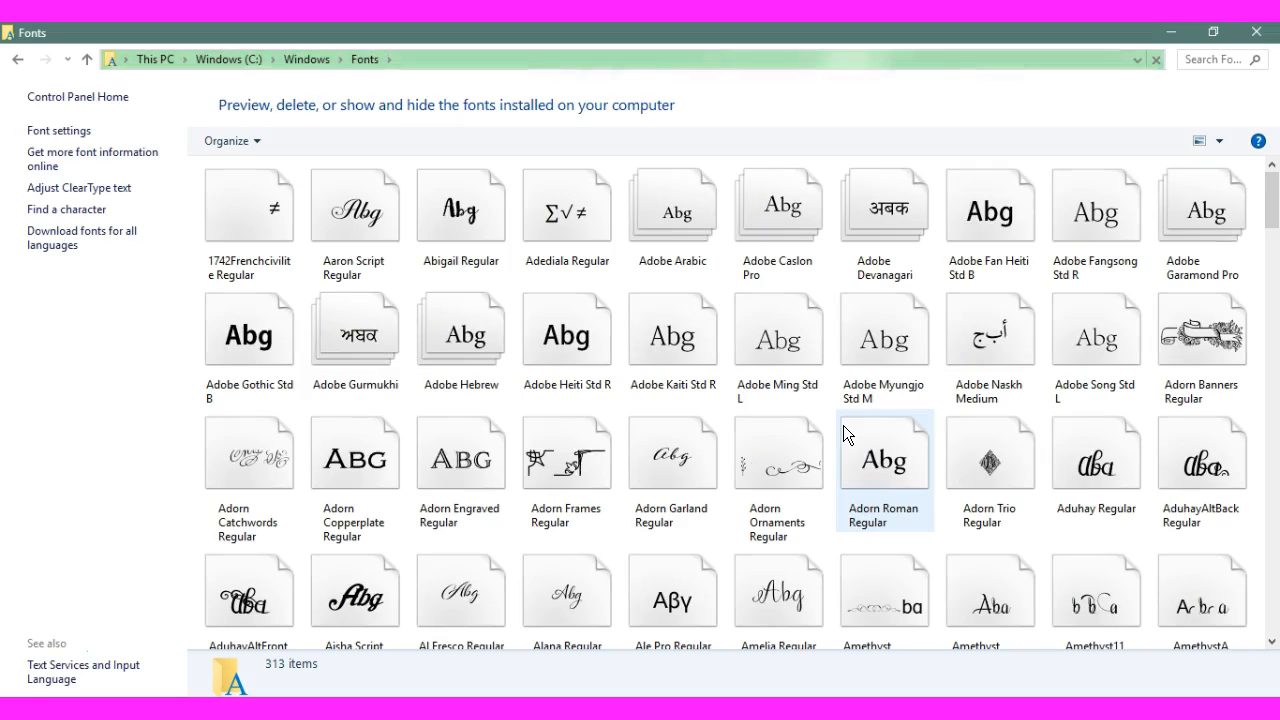
Select the 1742Frenchcivilite Regular font tile among the installed fonts.
left_click(249, 207)
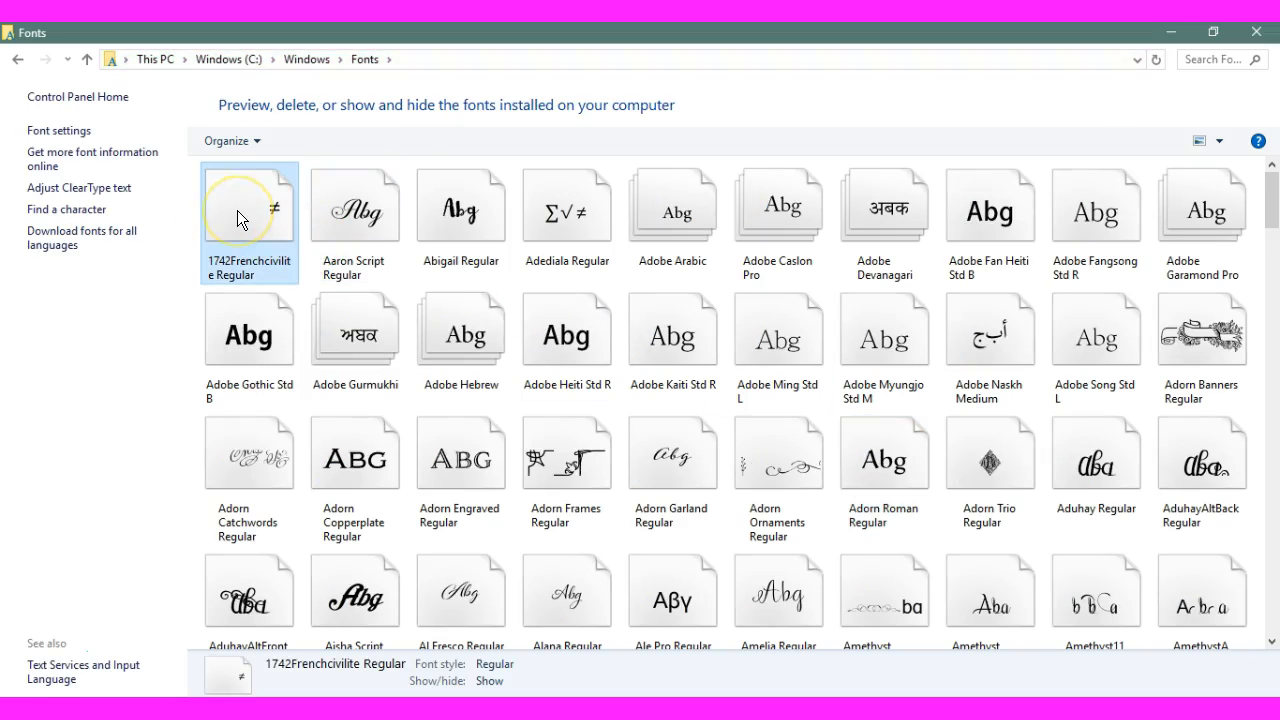
left_click(249, 210)
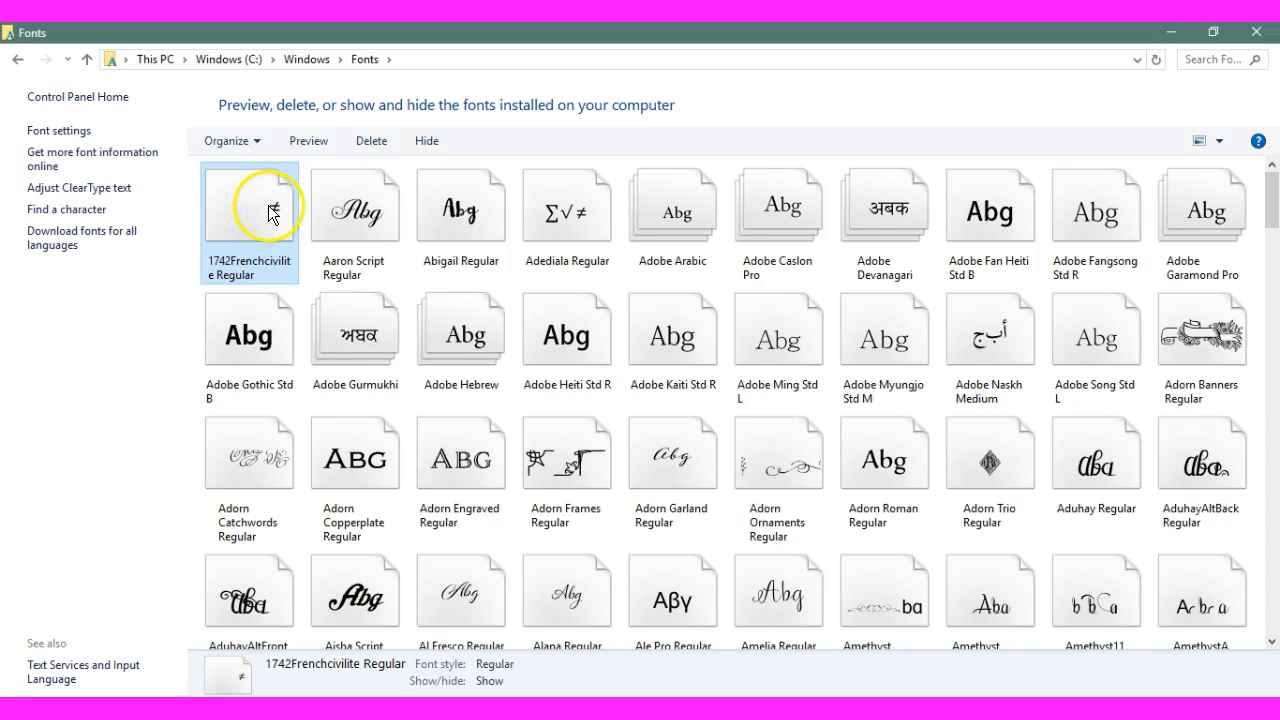
left_click(355, 205)
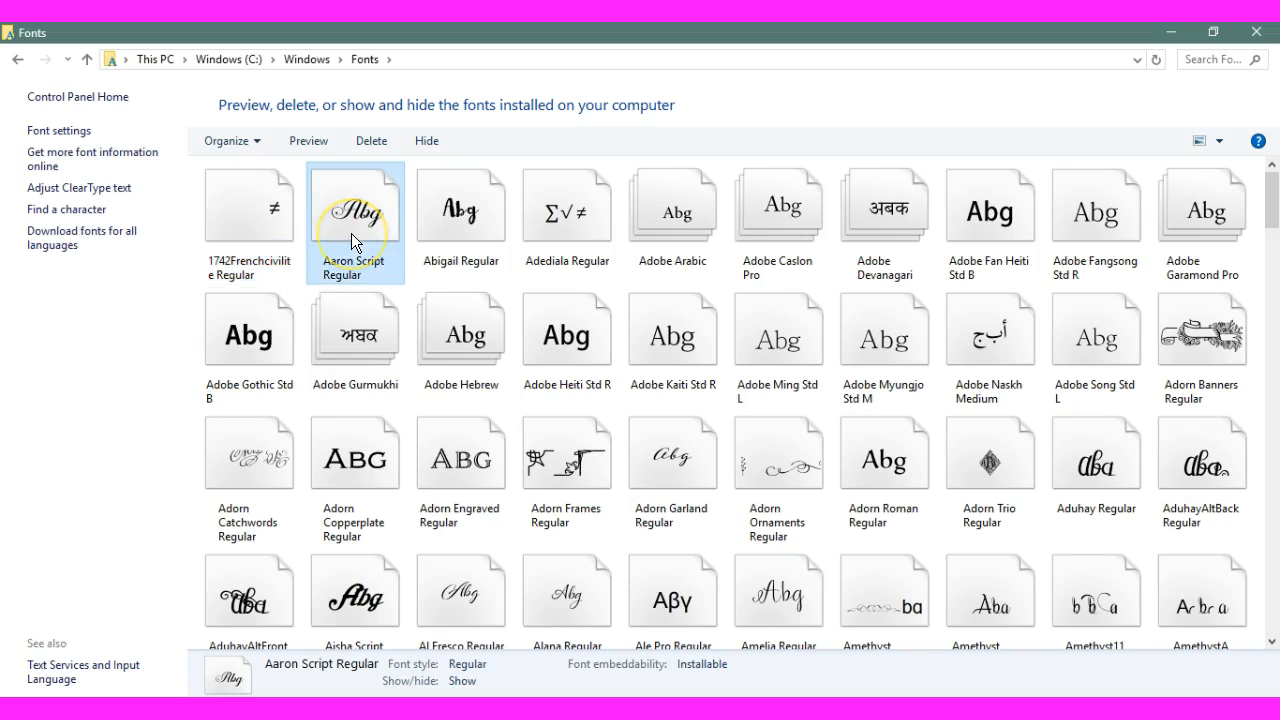
left_click(249, 205)
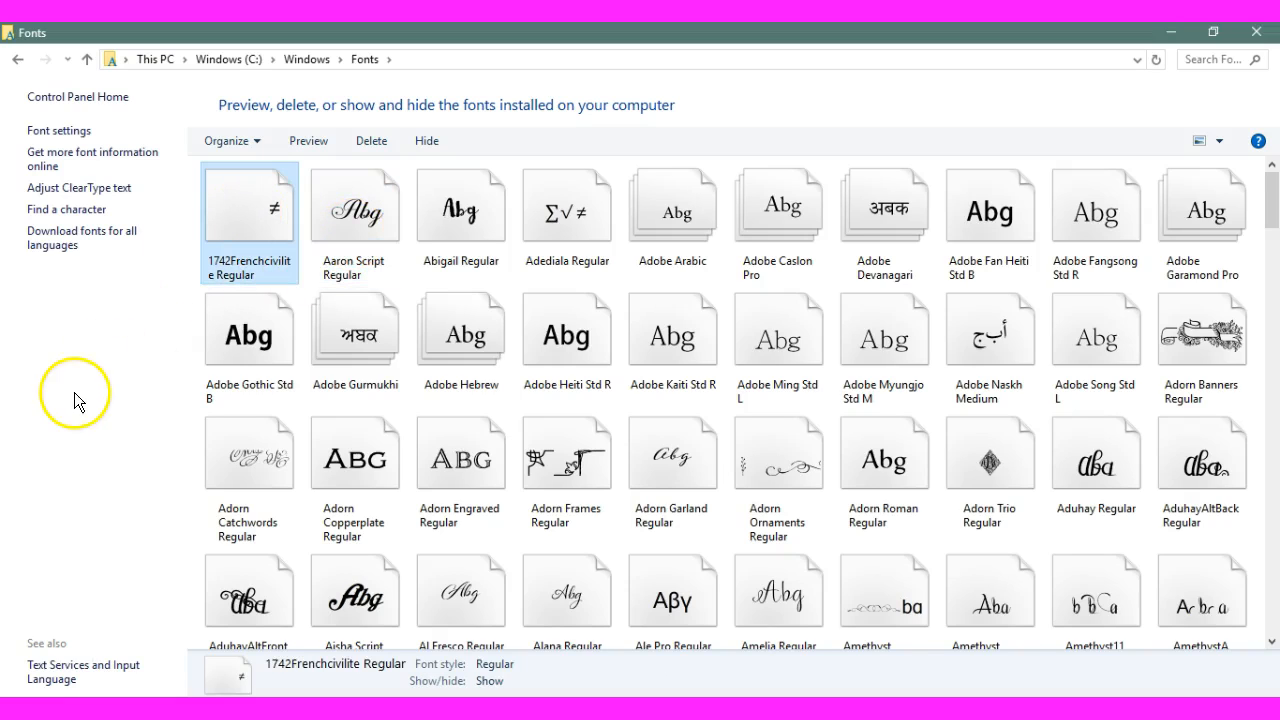
Delete the 1742Frenchcivilite font, confirm Yes, and close the Fonts window.
left_click(371, 140)
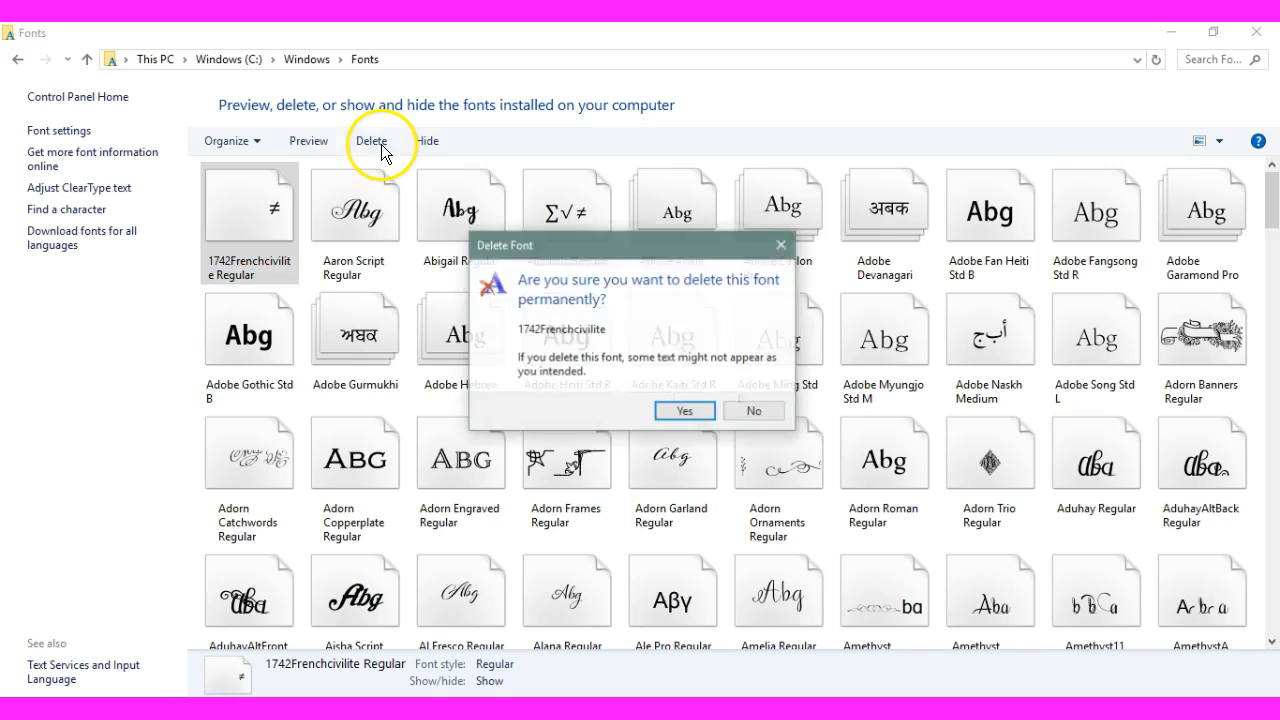
left_click(684, 411)
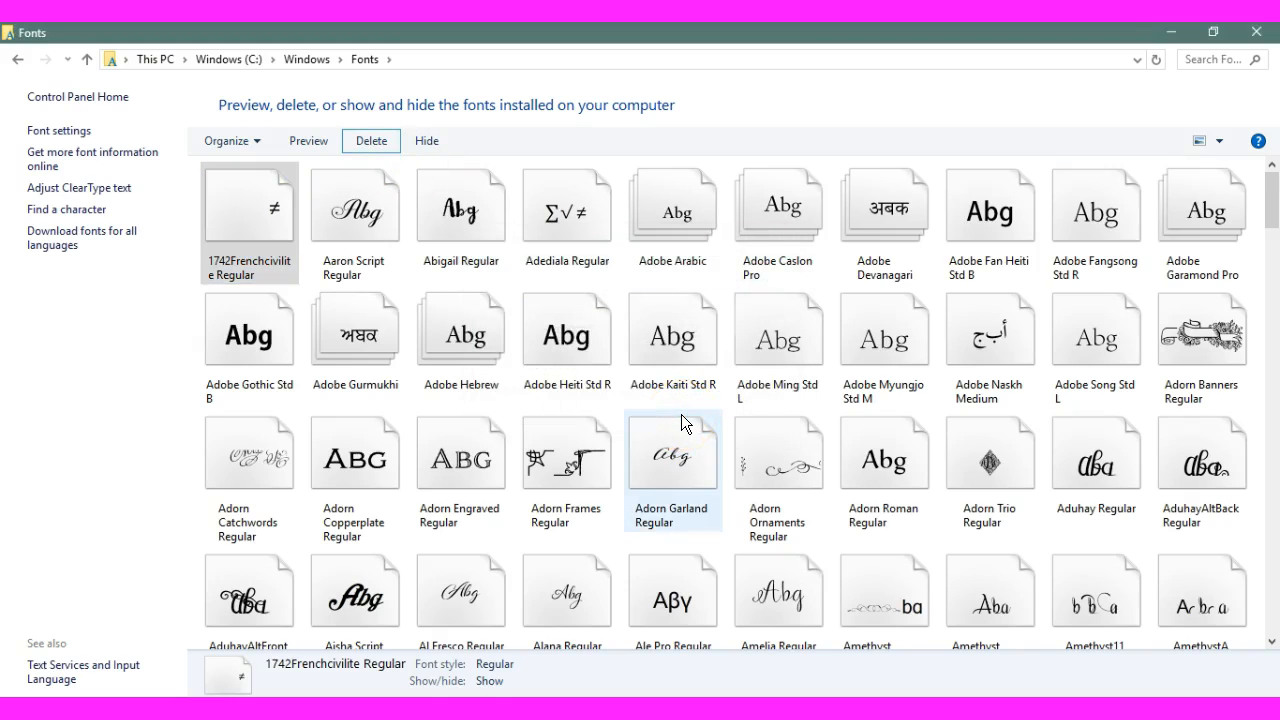
left_click(370, 140)
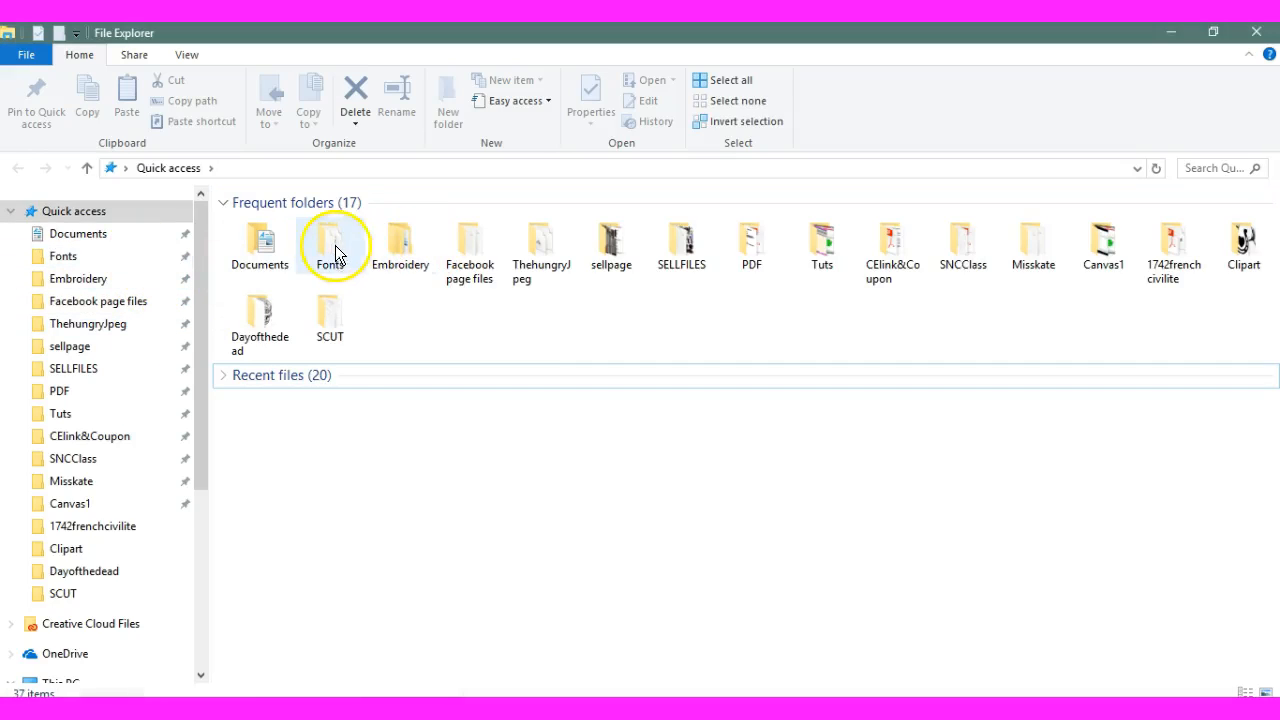
Browse Documents' Fonts > 1742frenchcivilite folder, then check SCAL's library Fonts list.
double_click(333, 245)
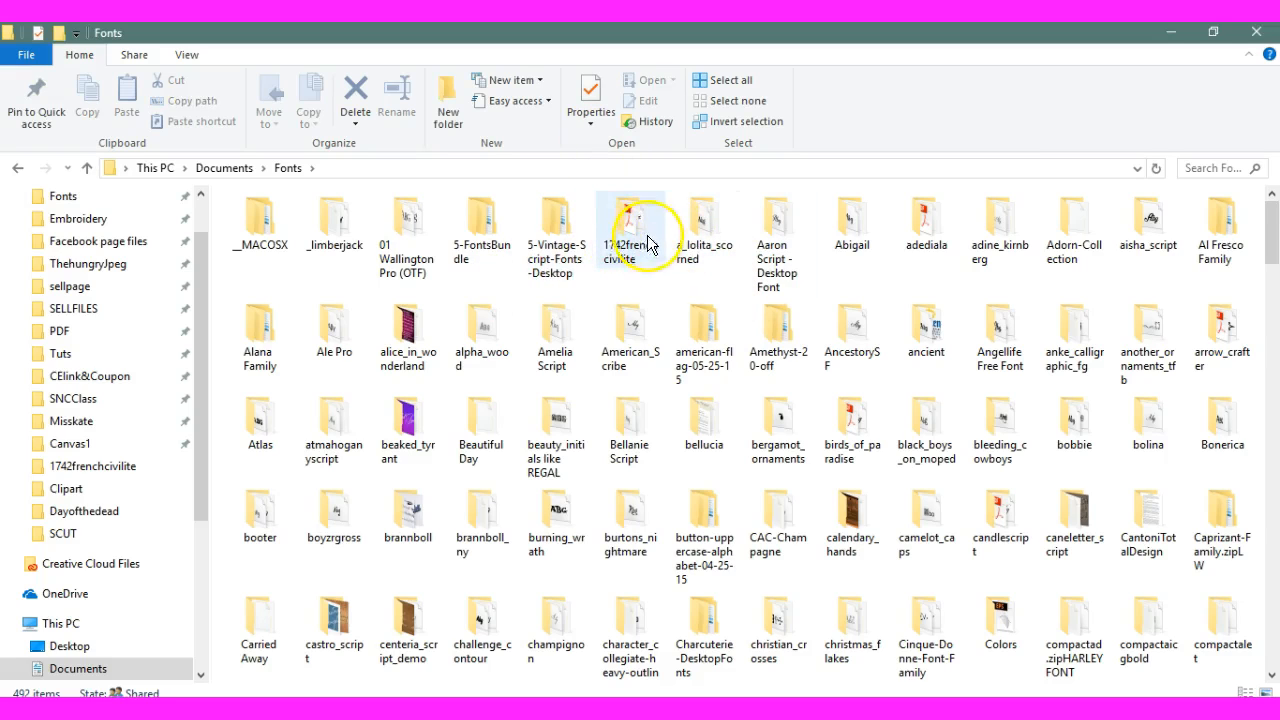
double_click(628, 233)
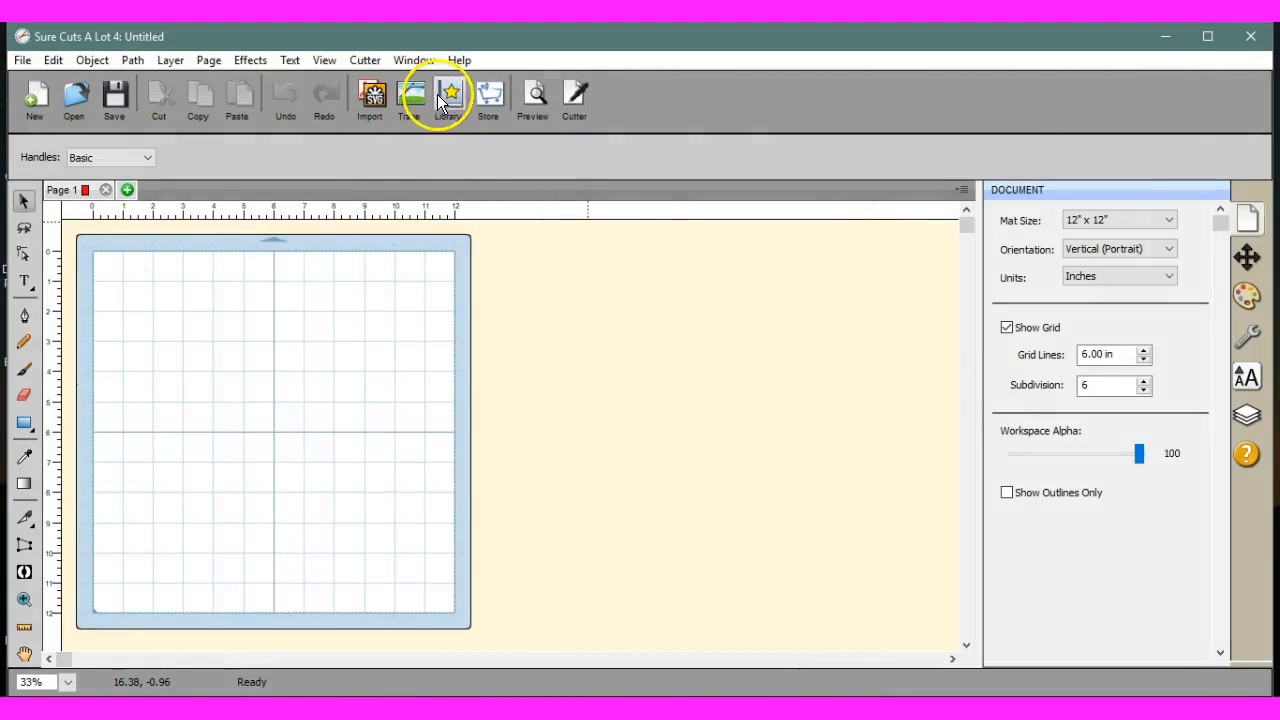
left_click(447, 100)
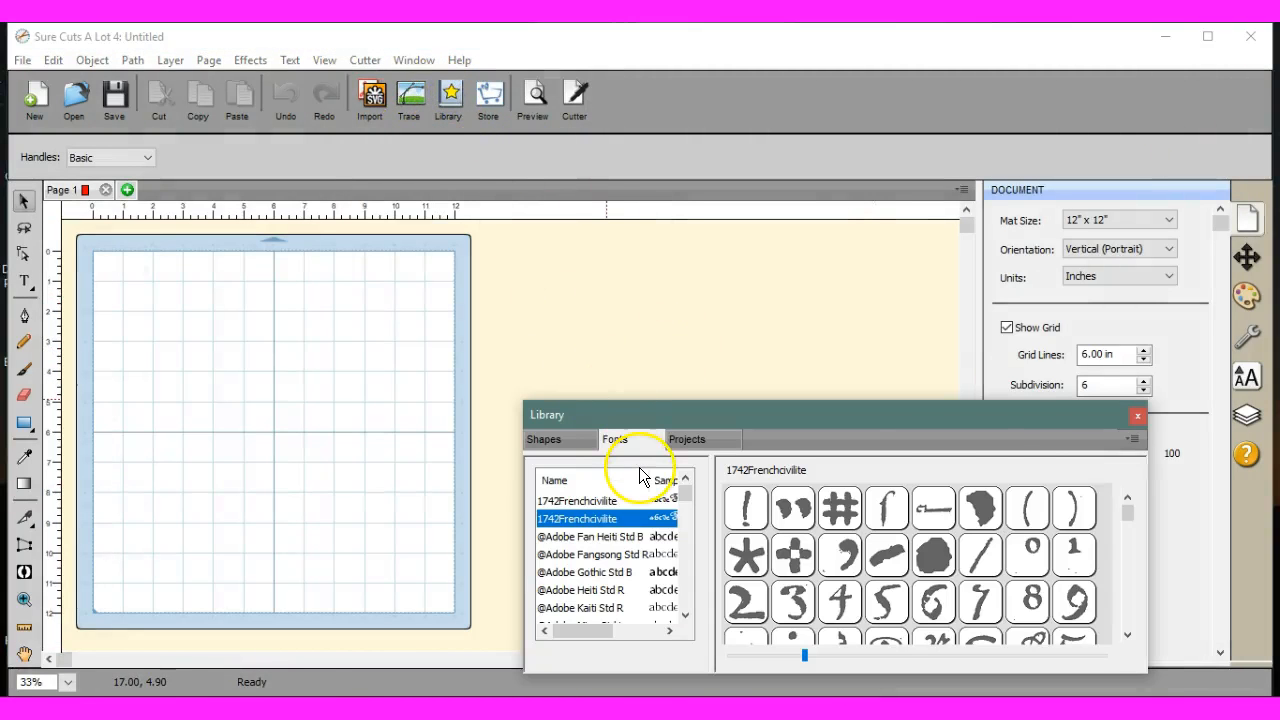
left_click(1137, 415)
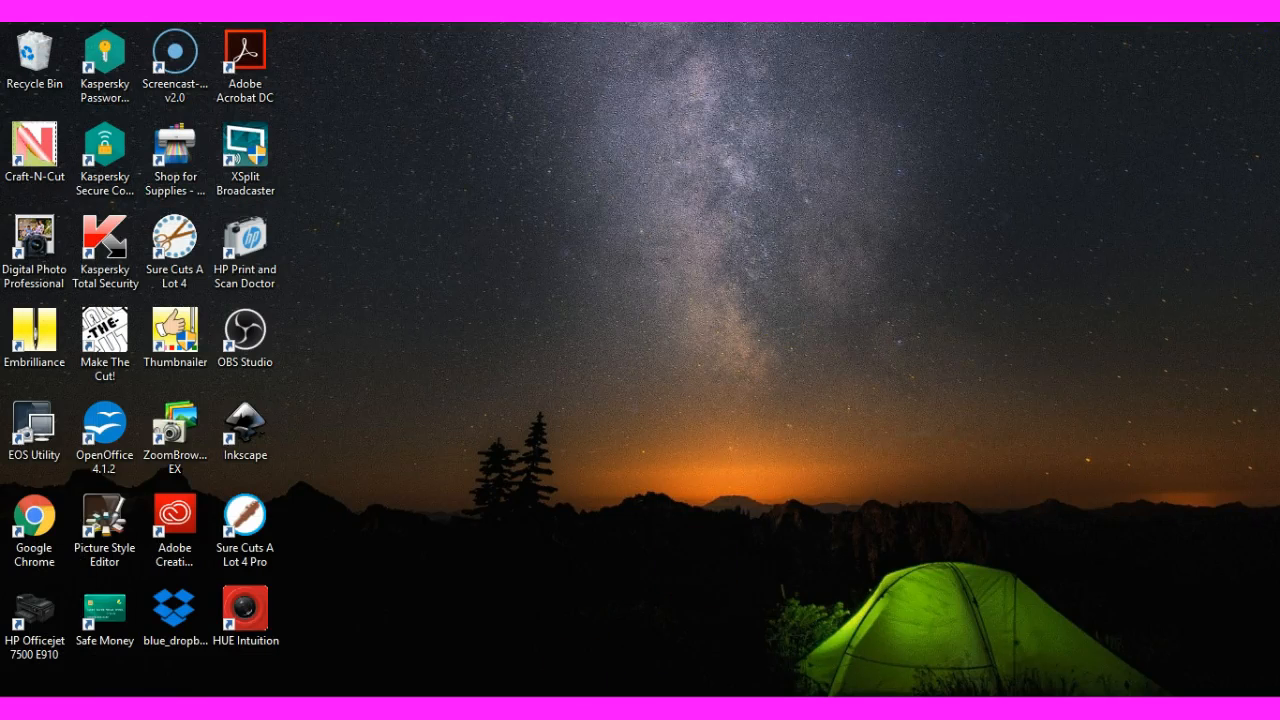
Launch Sure Cuts A Lot 4 from its desktop shortcut.
double_click(174, 248)
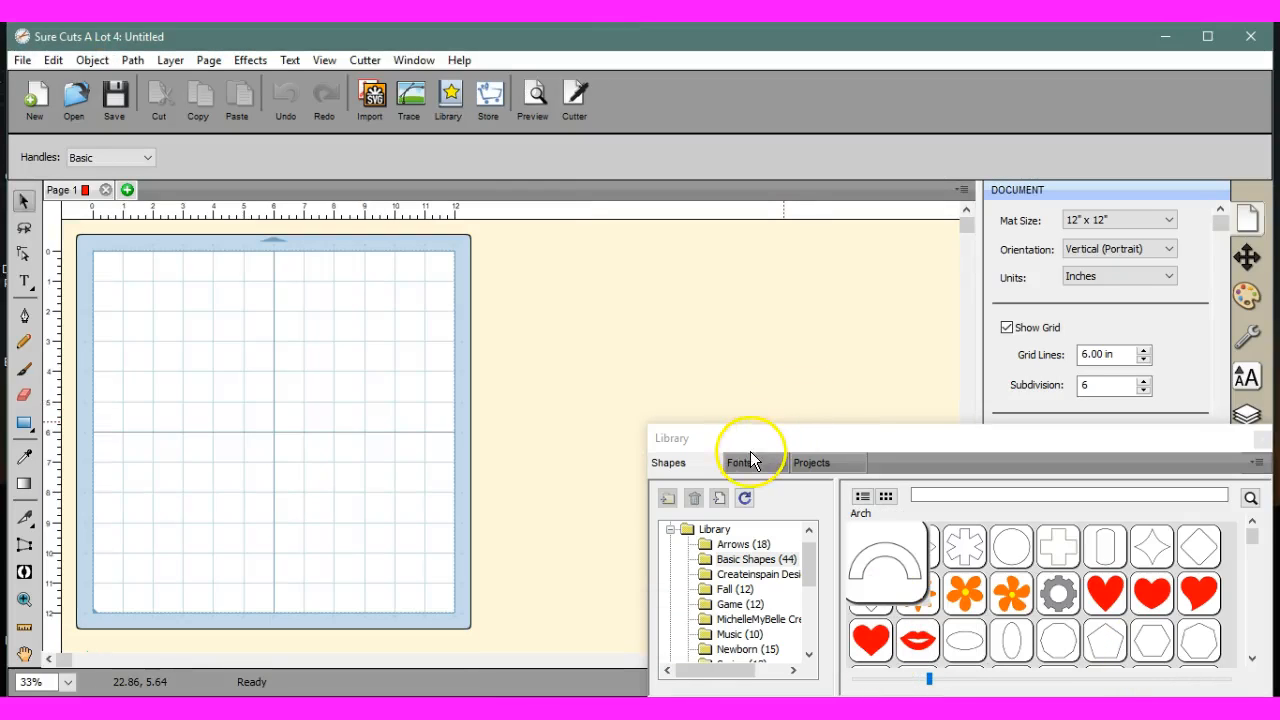
Show the library's Fonts list from the top, confirming 1742Frenchcivilite is gone.
left_click(740, 462)
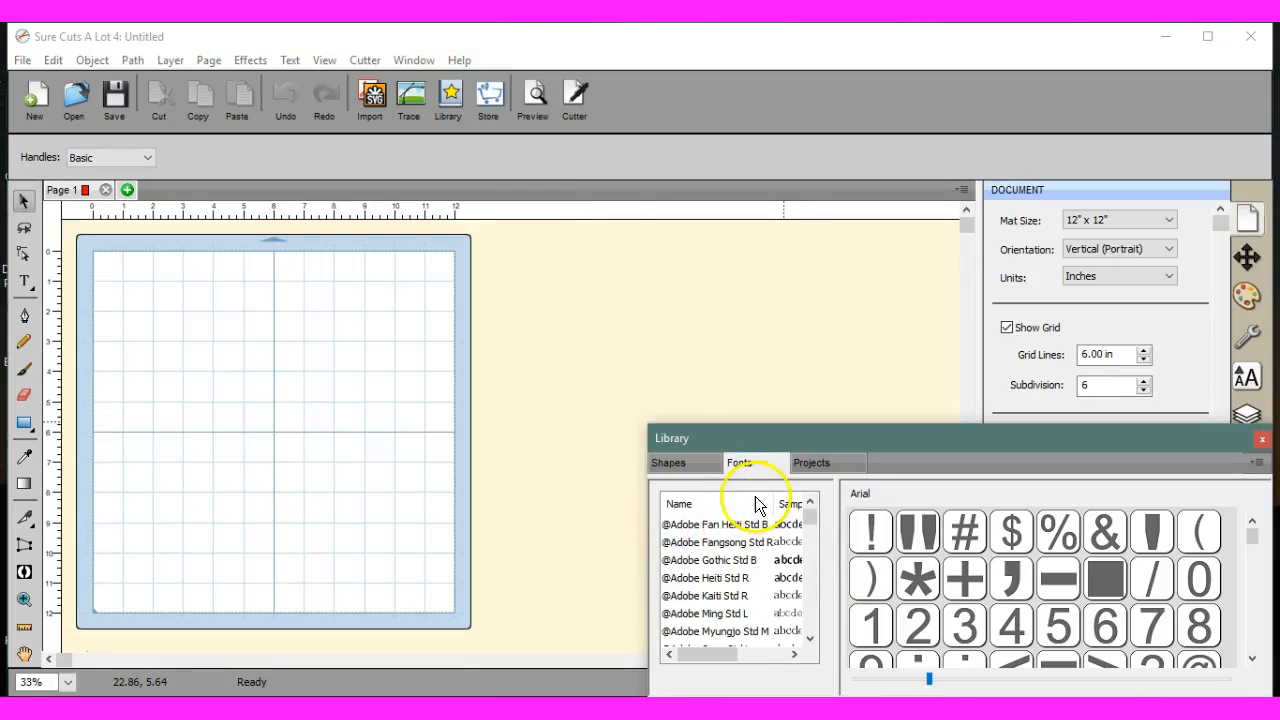
scroll("down", 3)
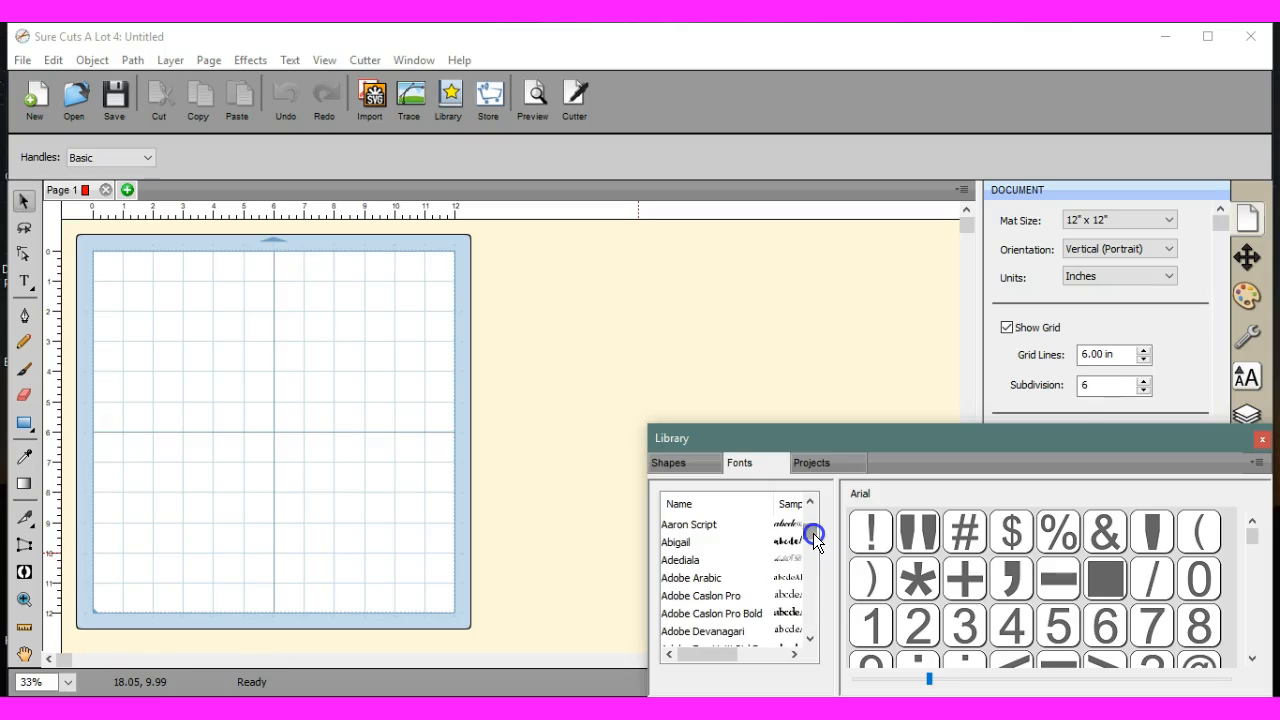
left_click(810, 503)
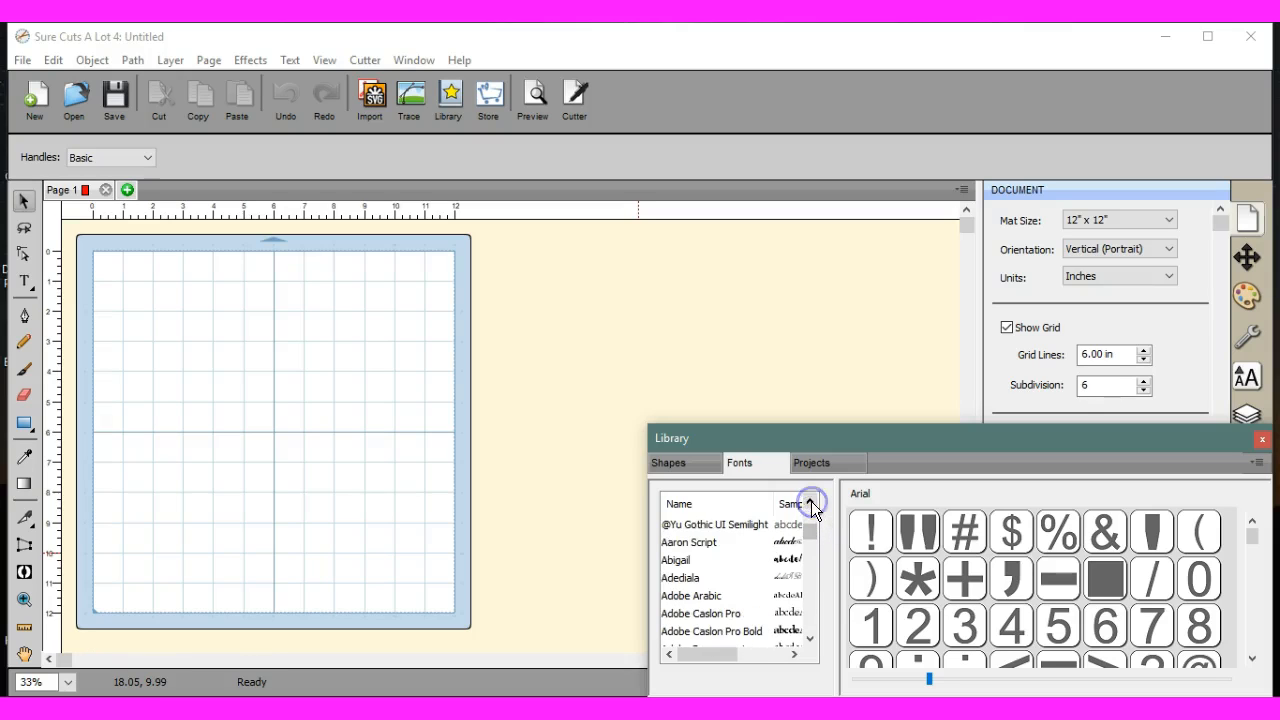
mouse_move(720, 503)
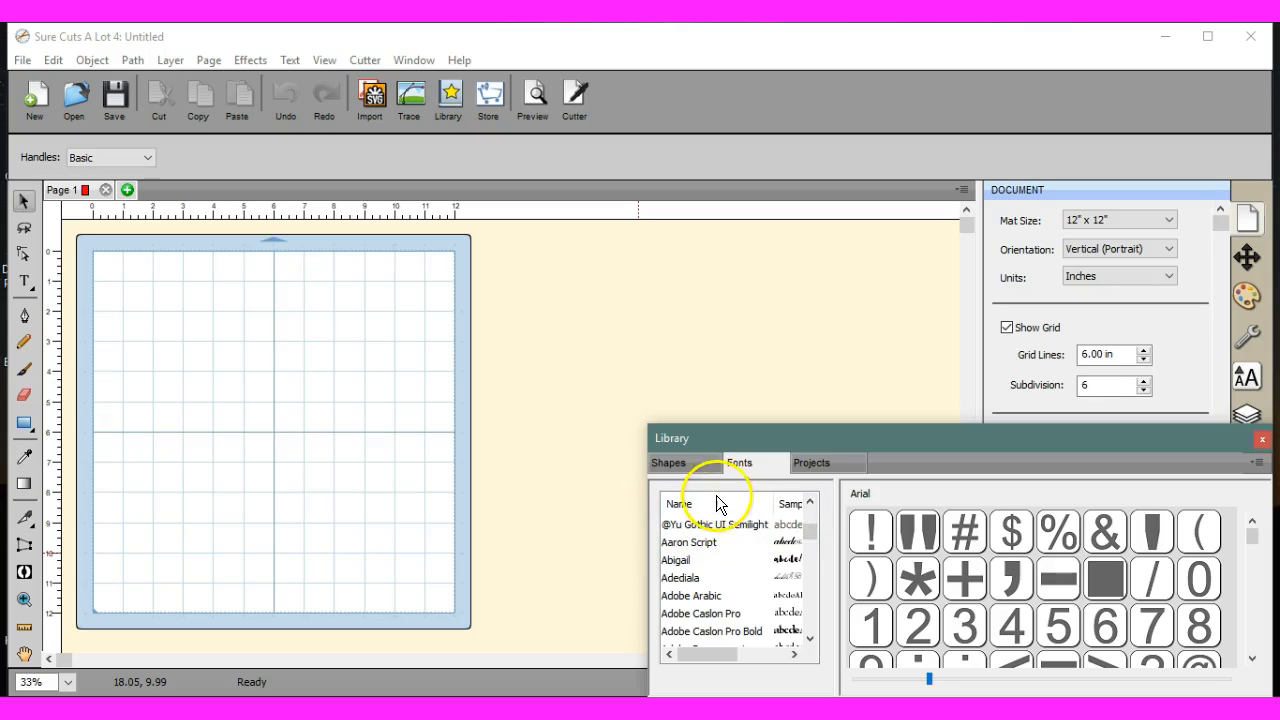
mouse_move(728, 280)
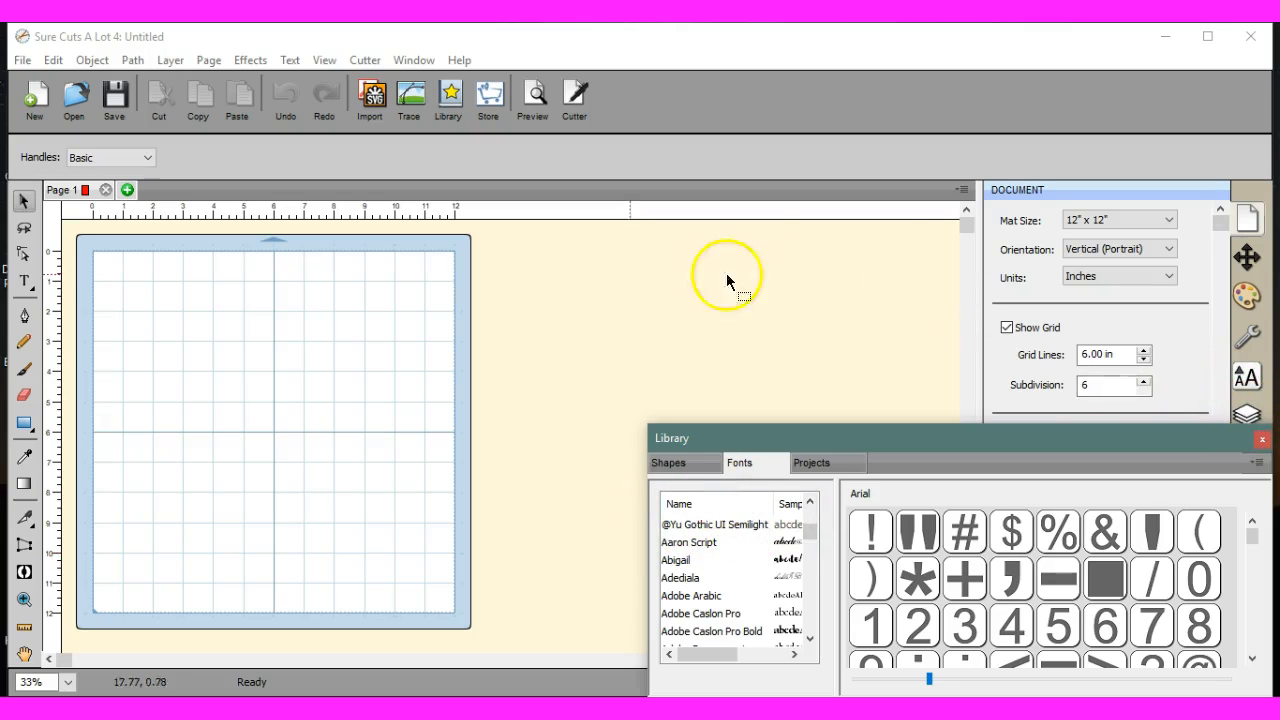
mouse_move(983, 530)
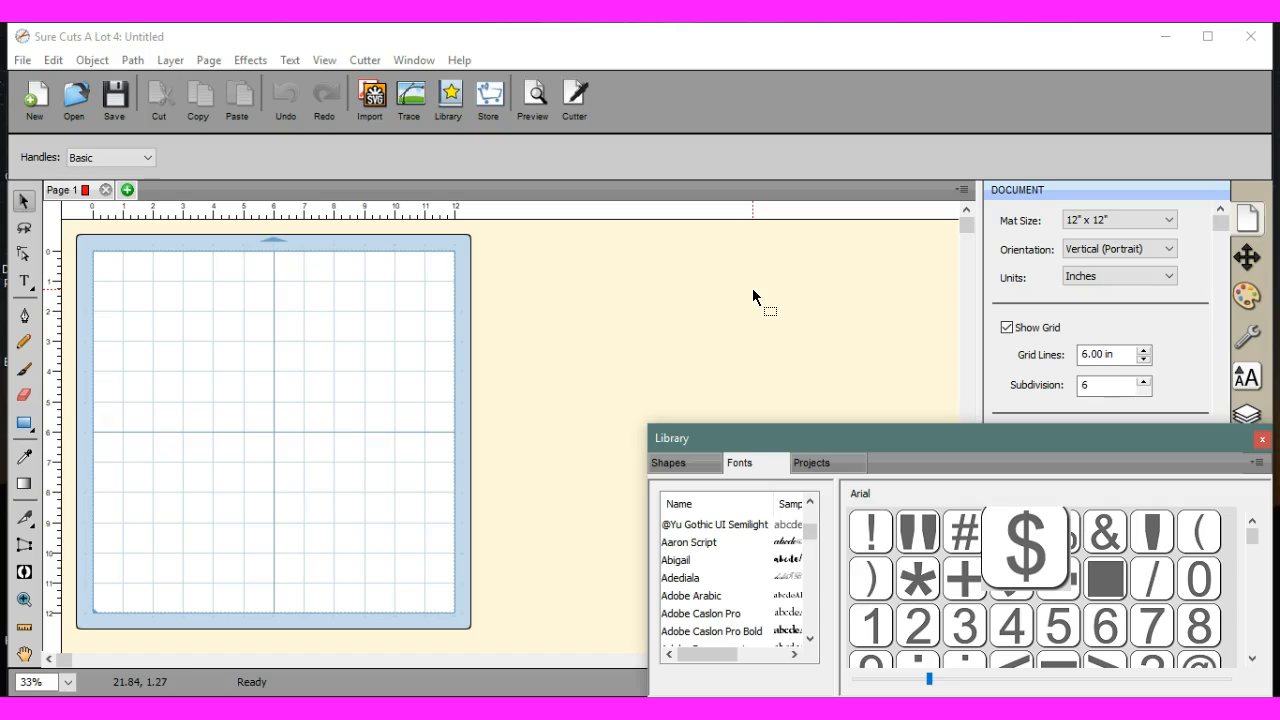
mouse_move(1125, 128)
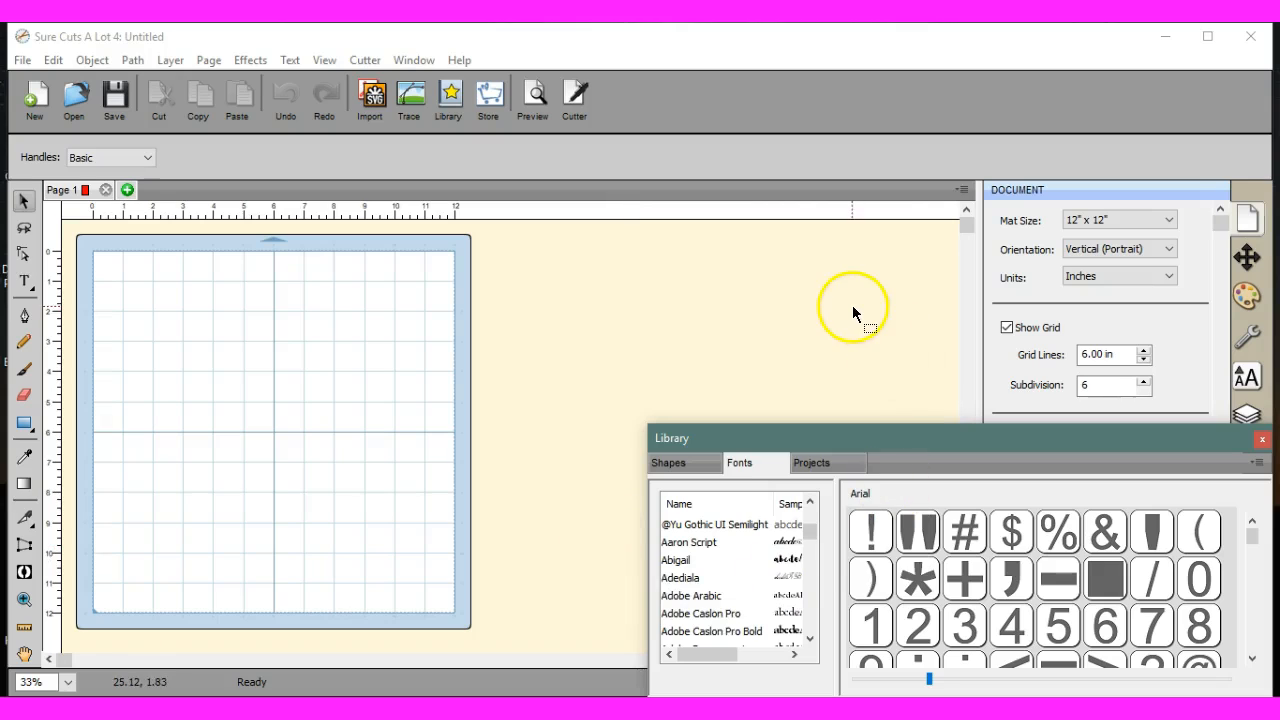
mouse_move(303, 511)
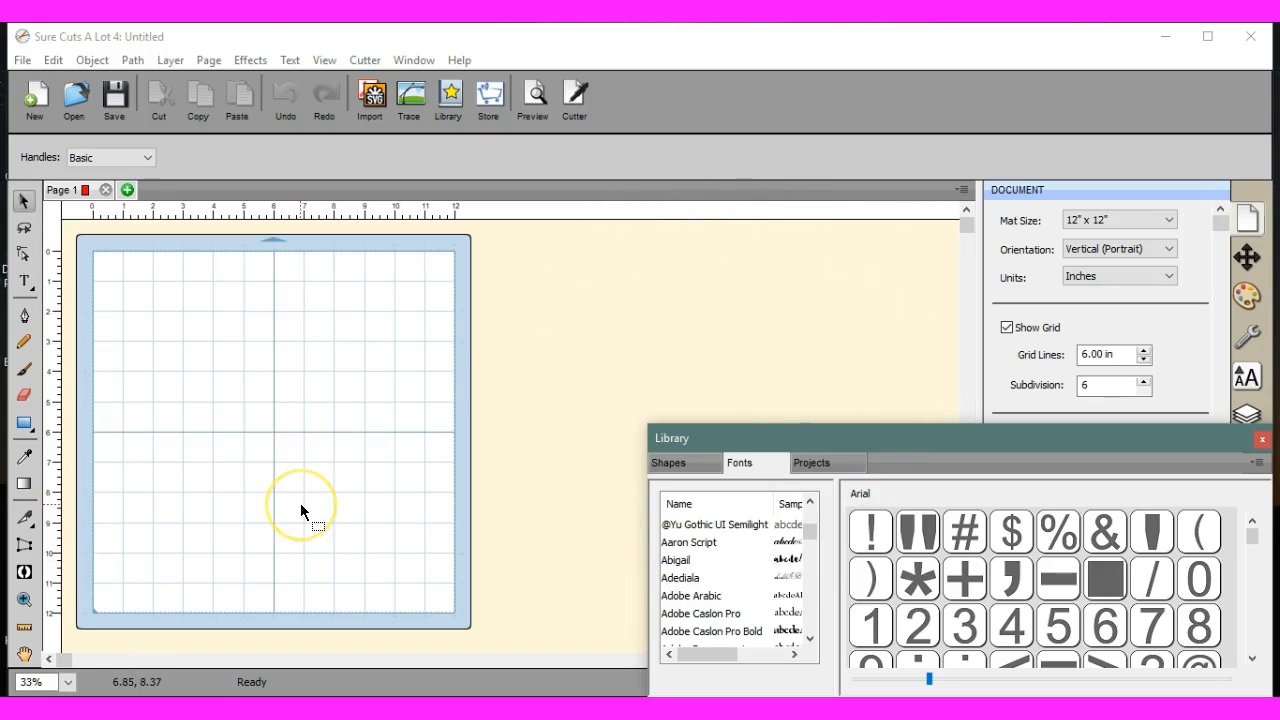